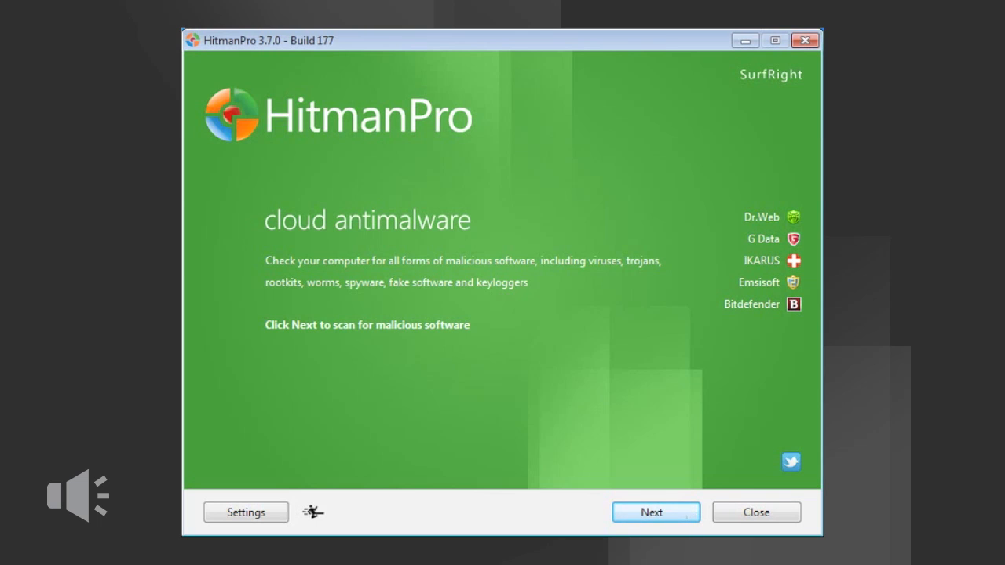
mouse_move(691, 512)
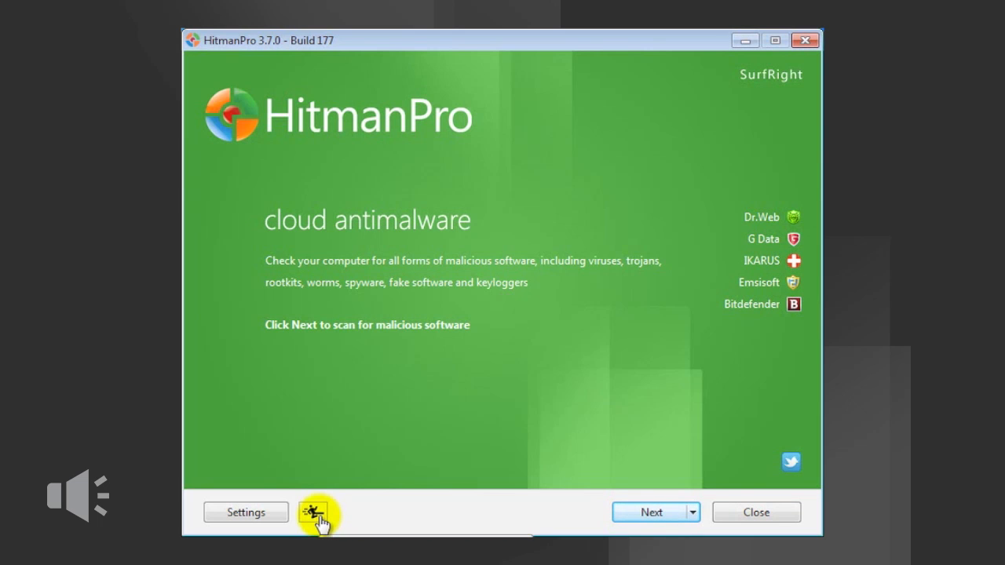
Launch the Kickstart USB creator and select the HP flash drive as target
click(318, 512)
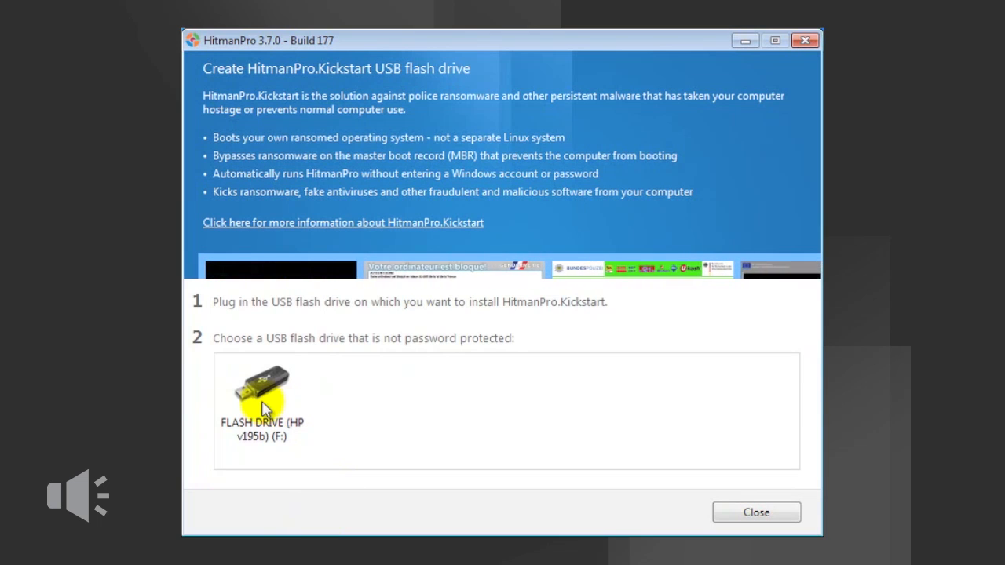
click(263, 393)
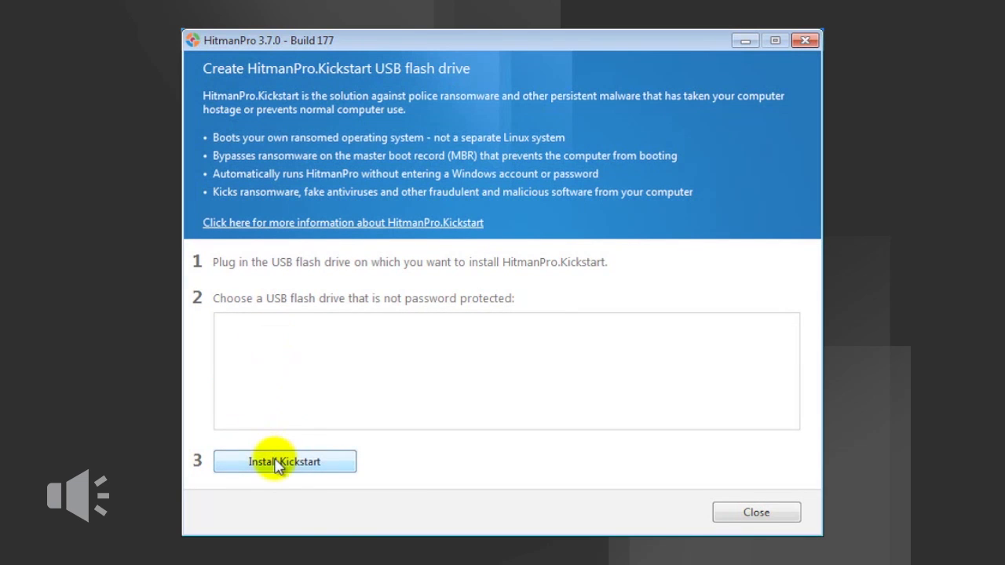
Install Kickstart onto the HP v195b (F:) drive, confirming the reformat warning
click(286, 462)
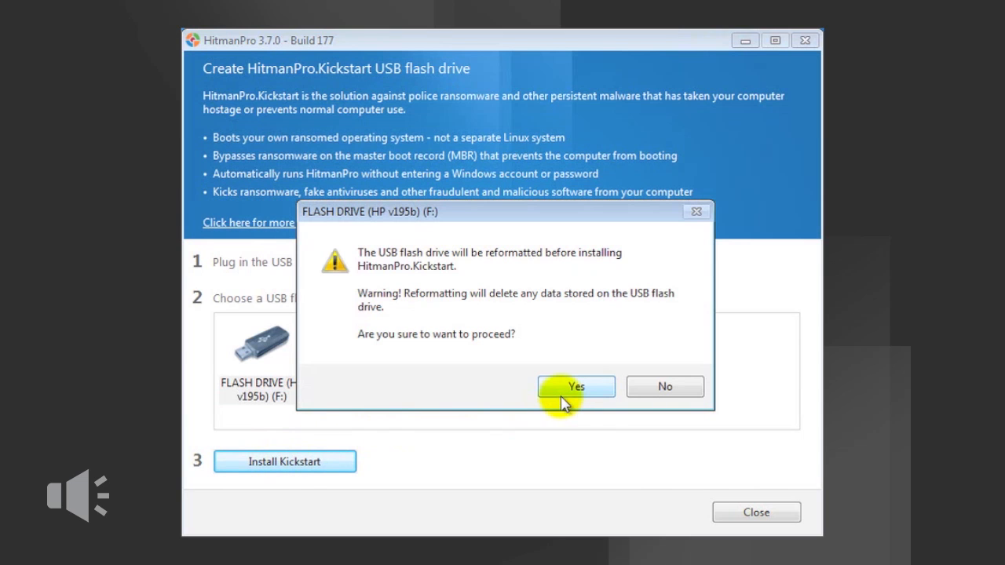
click(575, 387)
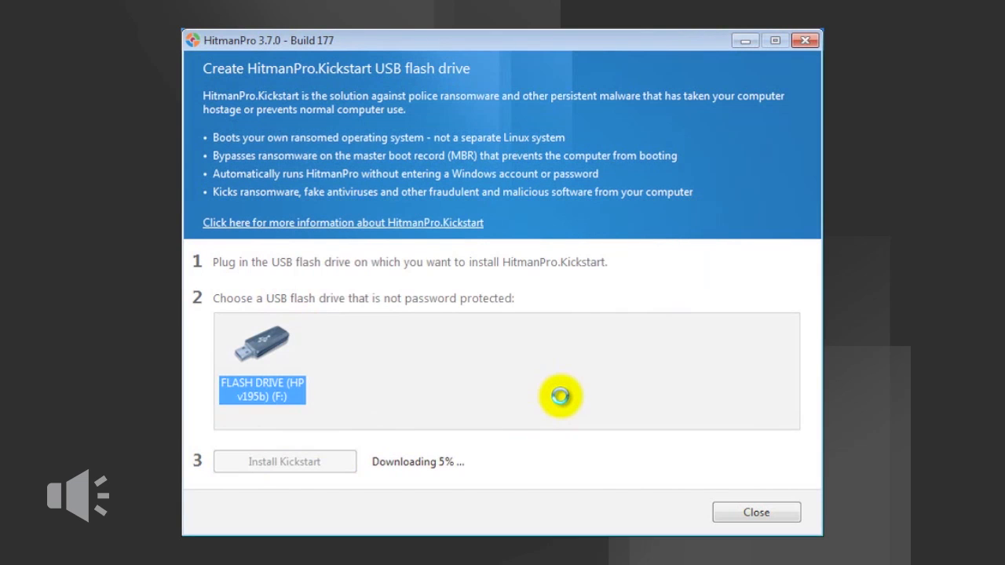